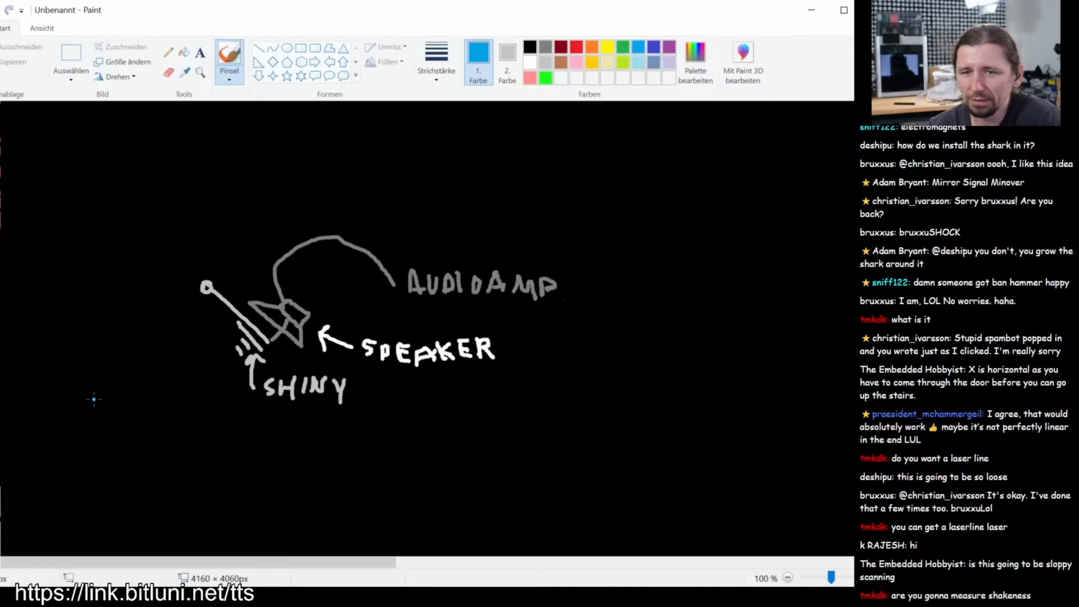
Step: Sketch the blue beam running from the left to the mirror pivot and down the canvas
{"action": "left_click_drag", "start_coordinate": [107, 322], "coordinate": [227, 313]}
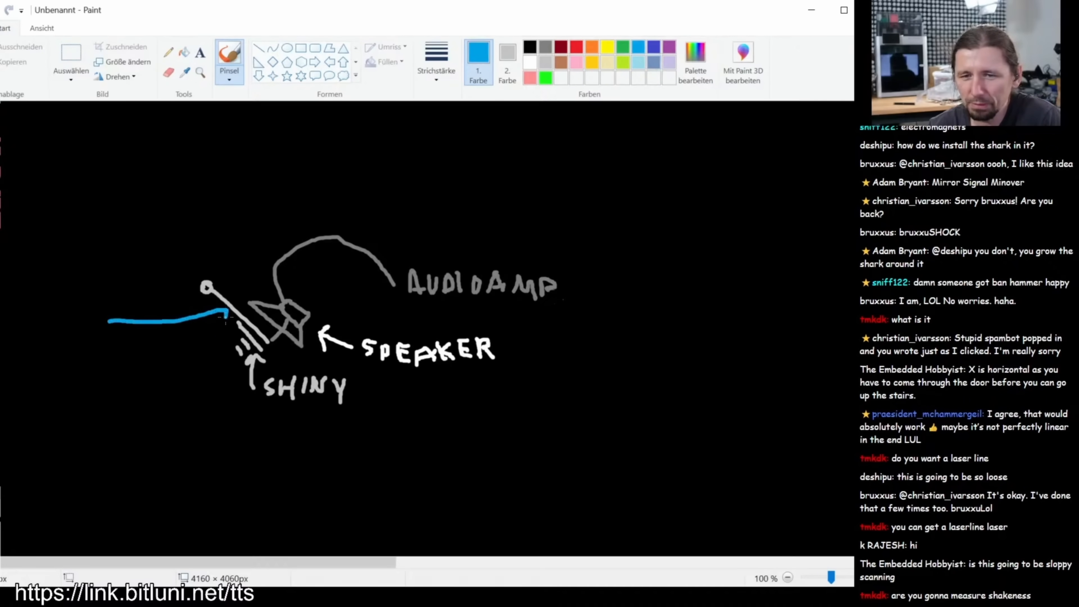
{"action": "left_click_drag", "start_coordinate": [226, 316], "coordinate": [206, 499]}
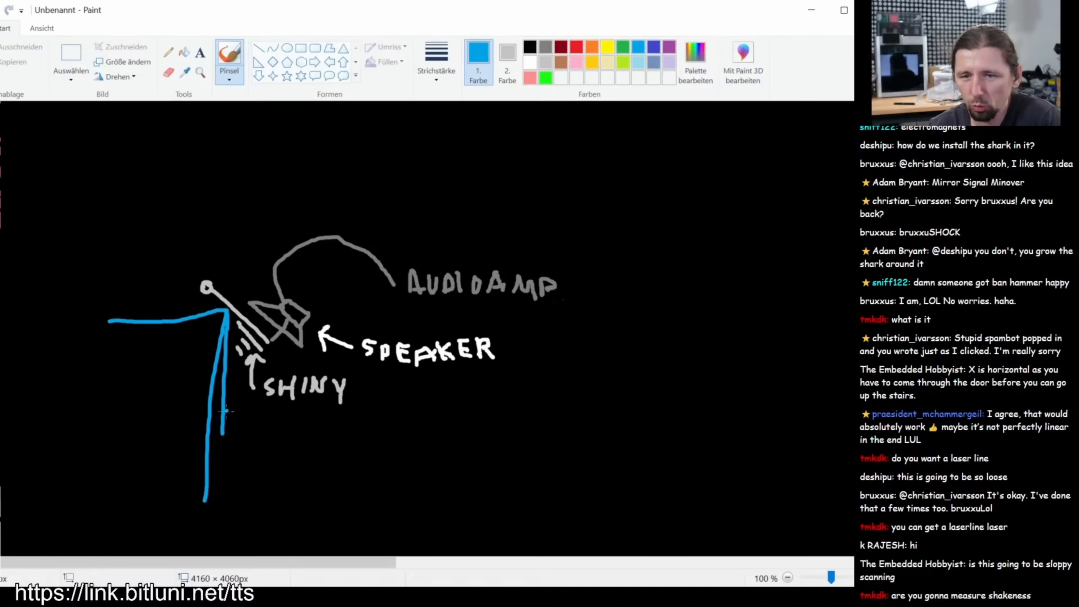
{"action": "left_click_drag", "start_coordinate": [227, 414], "coordinate": [392, 509]}
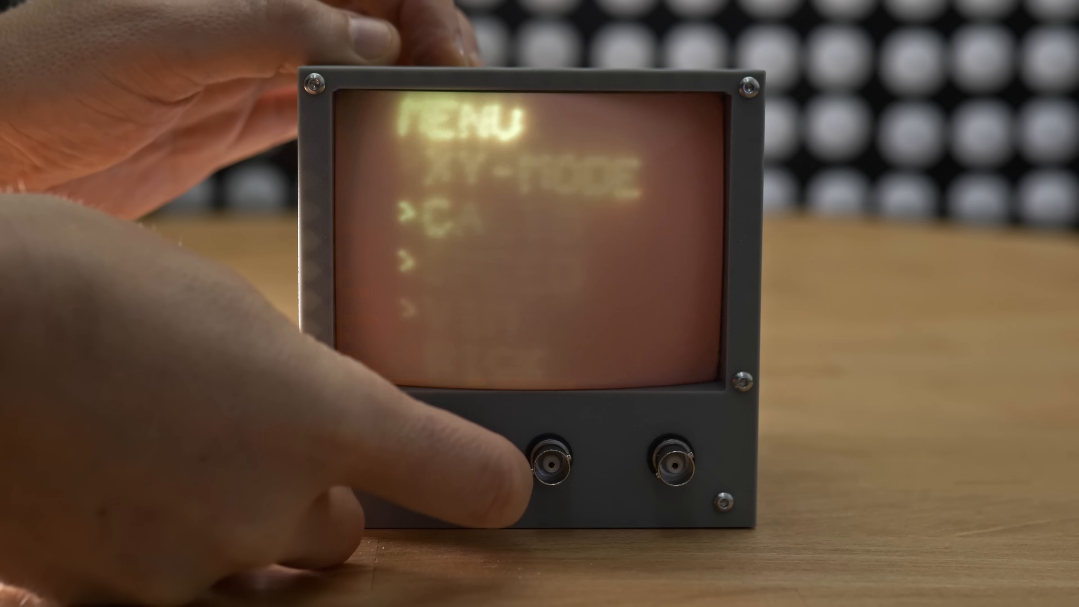
Step: Move the menu arrow past CALIB and SPEED and switch the scope into XY-MODE
{"action": "left_click", "coordinate": [440, 458]}
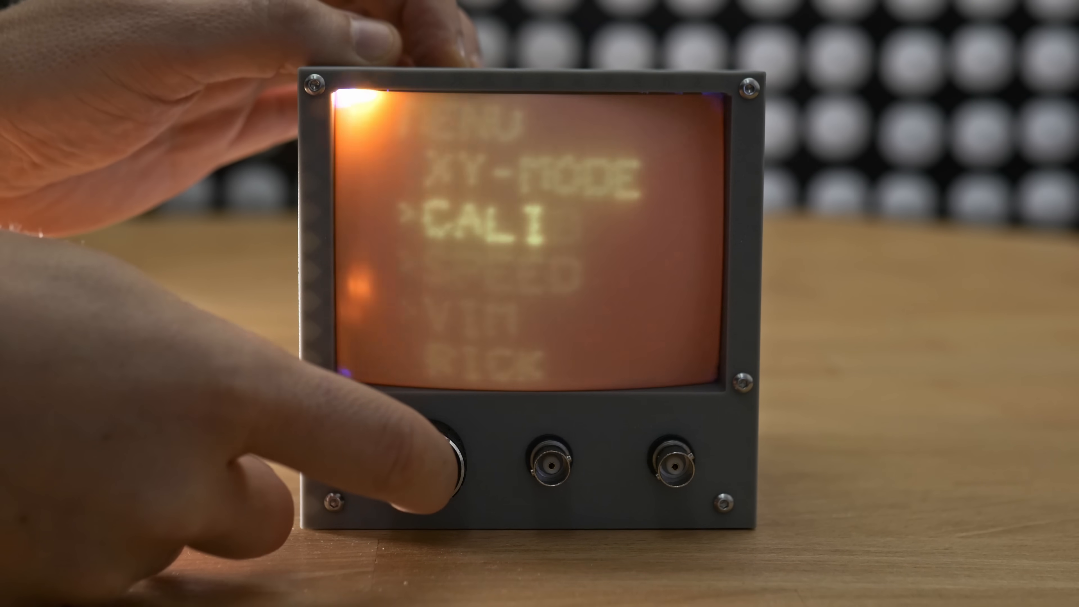
{"action": "left_click", "coordinate": [444, 461]}
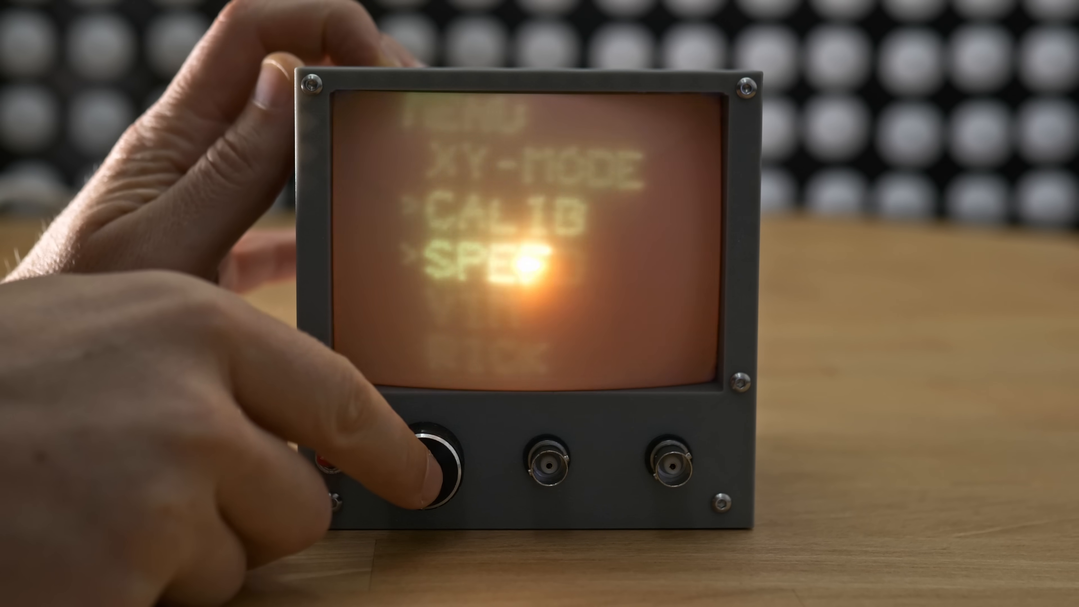
{"action": "left_click", "coordinate": [434, 465]}
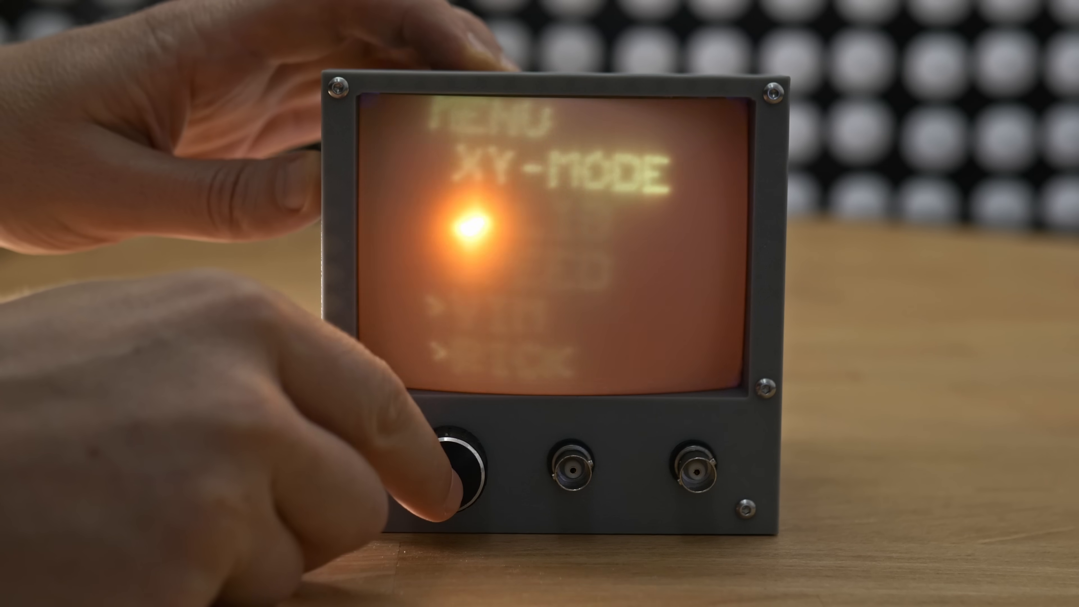
{"action": "left_click", "coordinate": [454, 469]}
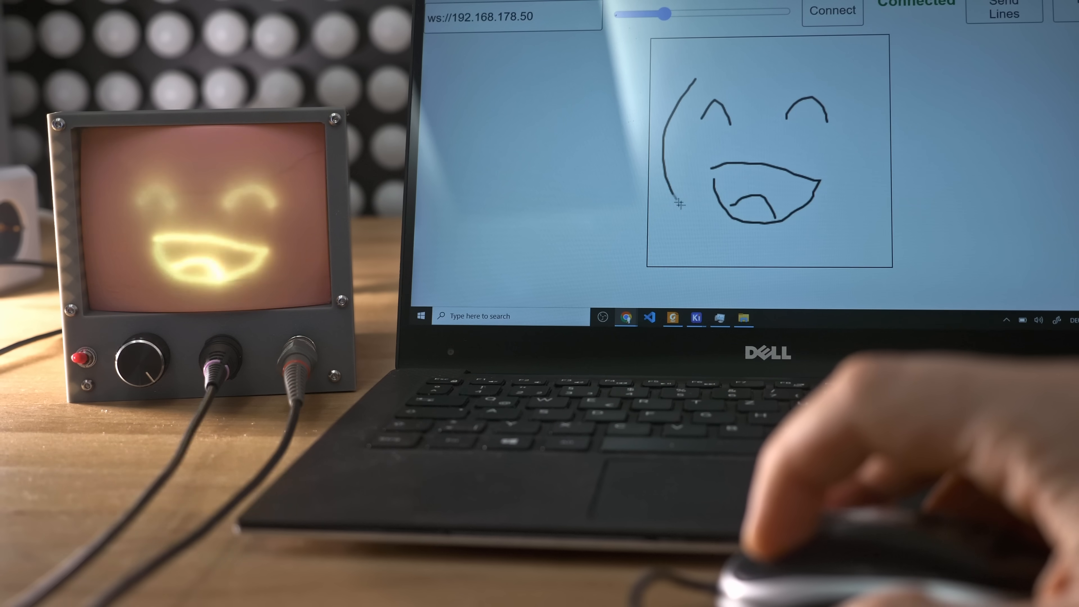
Step: Extend the smiley face outline on the web canvas so it shows on the scope
{"action": "left_click_drag", "start_coordinate": [678, 203], "coordinate": [685, 88]}
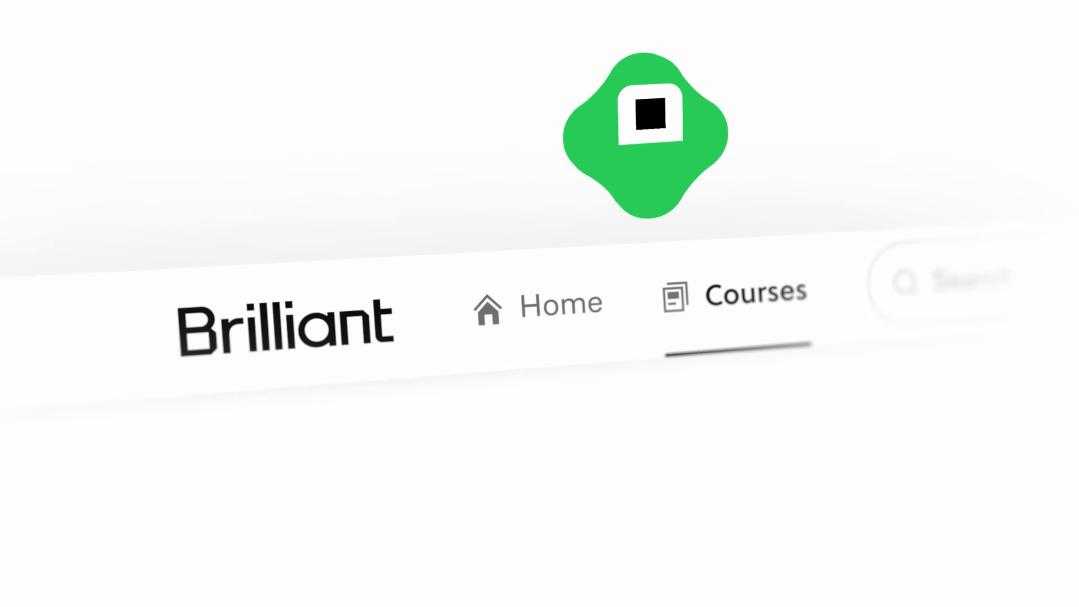
Step: Browse the Brilliant courses list to reach the Vector Heads and Tails lesson
{"action": "left_click", "coordinate": [755, 292]}
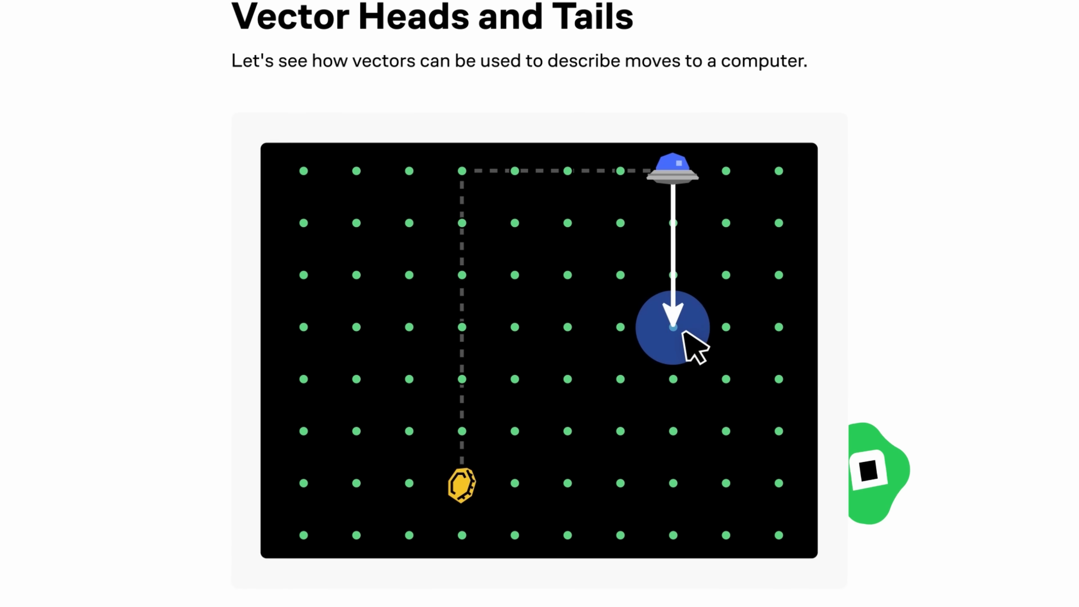
{"action": "scroll", "scroll_direction": "down", "scroll_amount": 3}
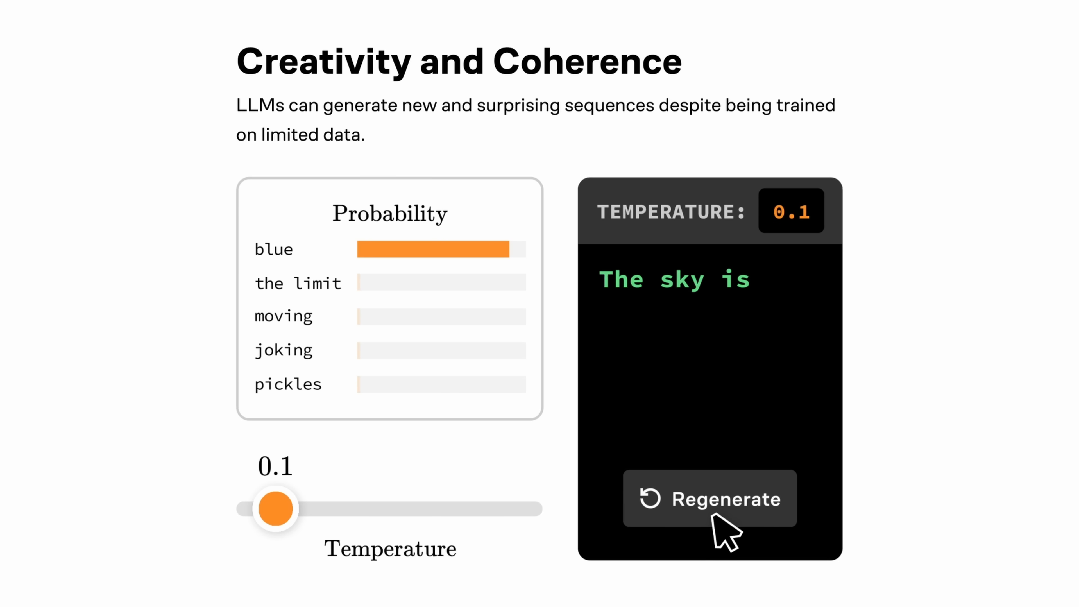
Step: Raise the LLM temperature from 0.1 to 0.4, then set a point on the 13 km bike route
{"action": "left_click_drag", "start_coordinate": [275, 508], "coordinate": [371, 508]}
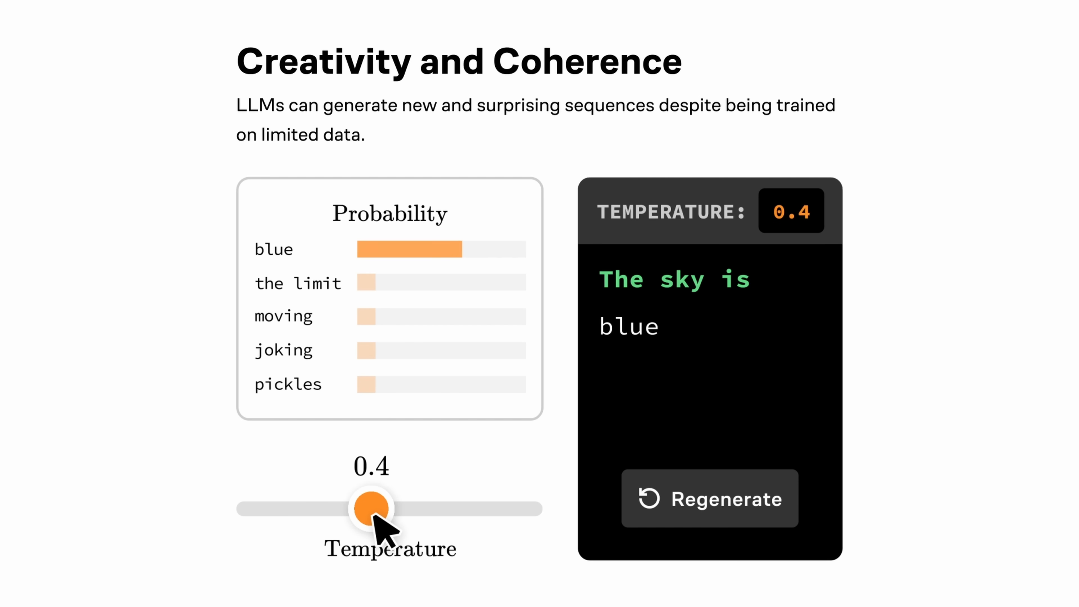
{"action": "left_click_drag", "start_coordinate": [372, 509], "coordinate": [501, 508]}
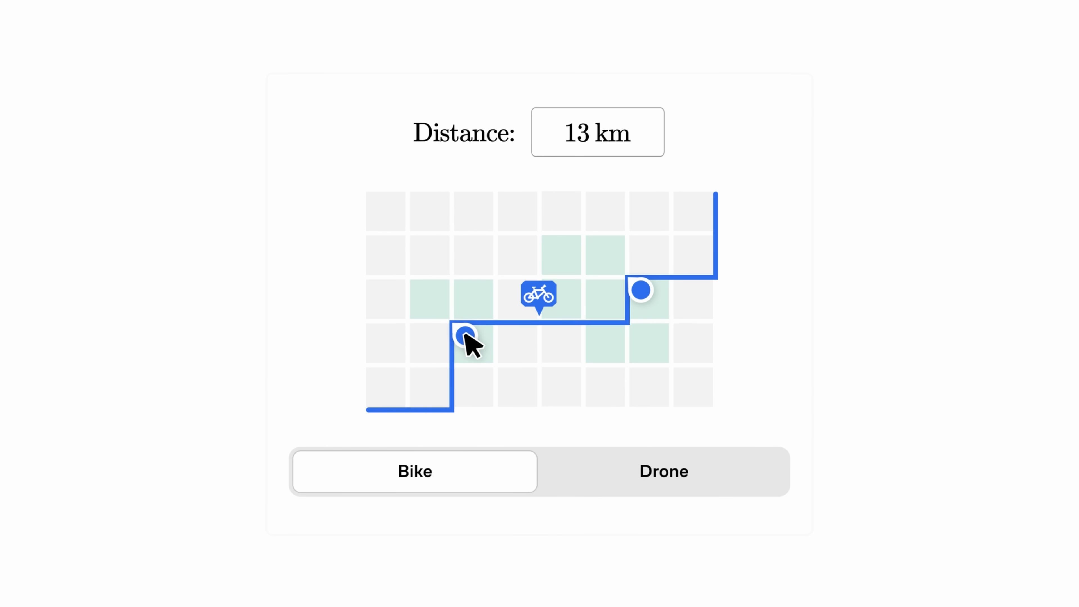
{"action": "left_click", "coordinate": [663, 472]}
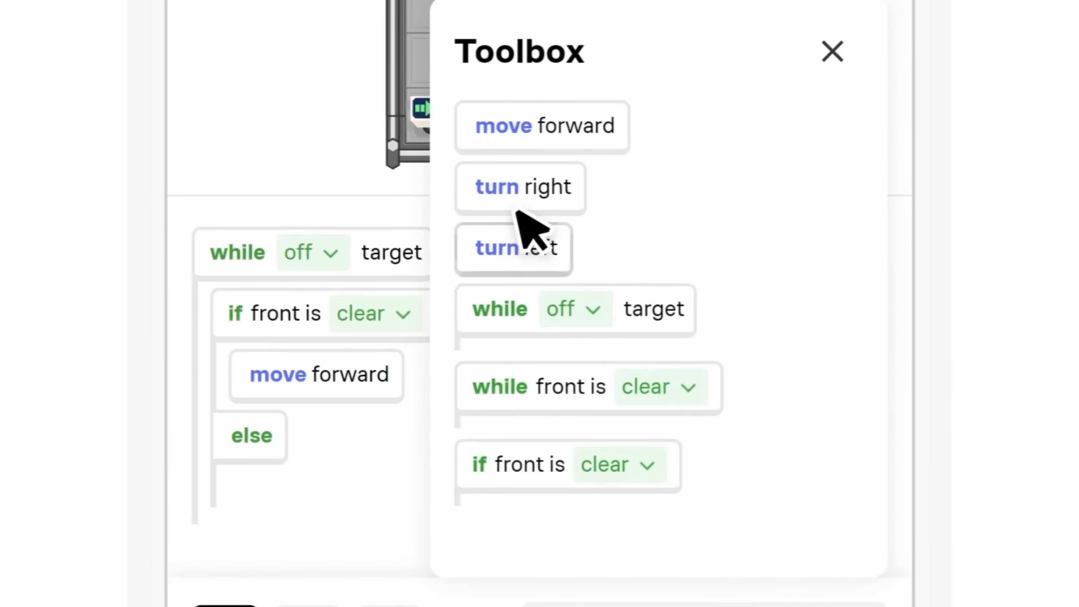
Step: Add turn left under the else branch and run the robot's program to complete the level
{"action": "left_click", "coordinate": [832, 51]}
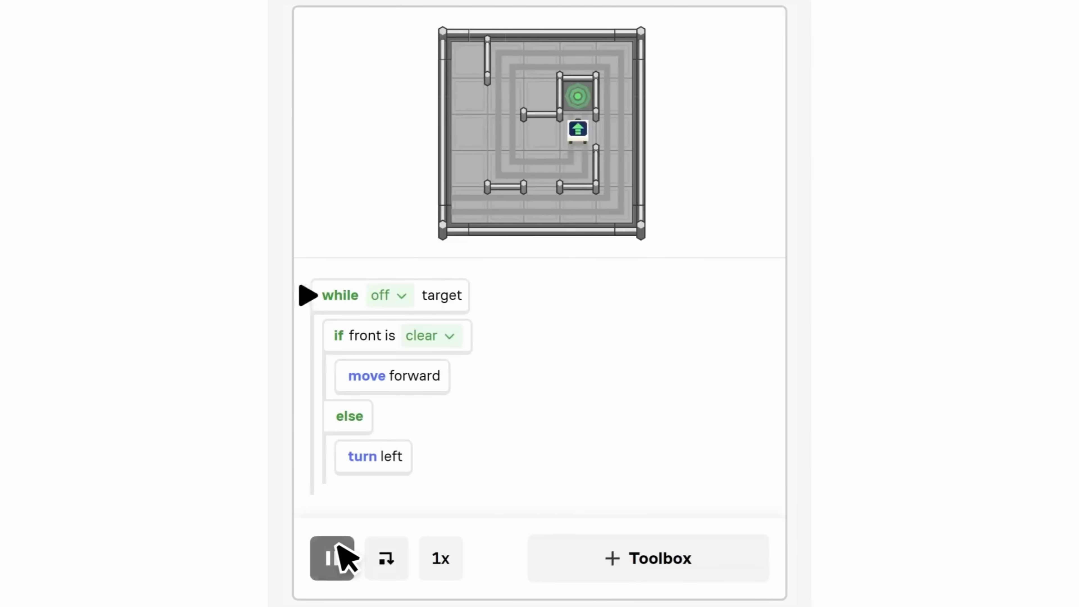
{"action": "left_click", "coordinate": [332, 558]}
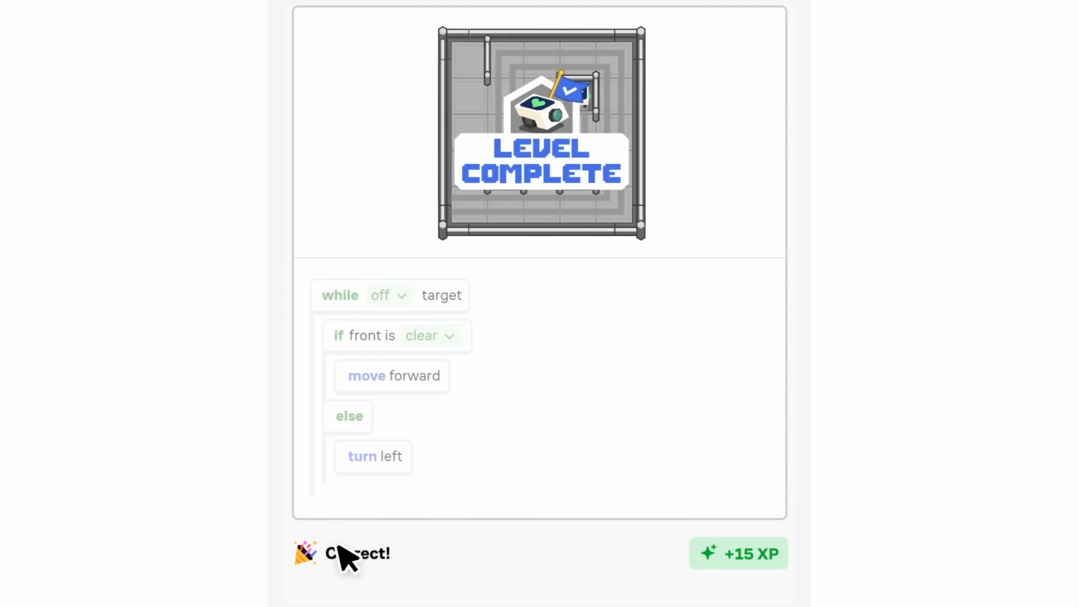